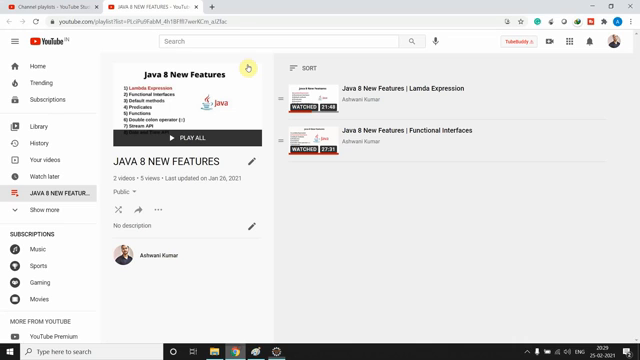
{"action": "mouse_move", "coordinate": [222, 188]}
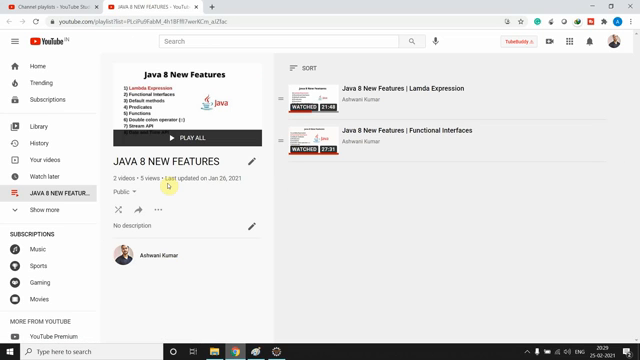
{"action": "mouse_move", "coordinate": [482, 90]}
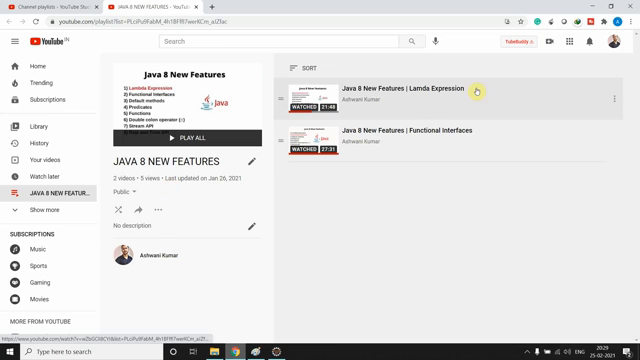
{"action": "mouse_move", "coordinate": [398, 196]}
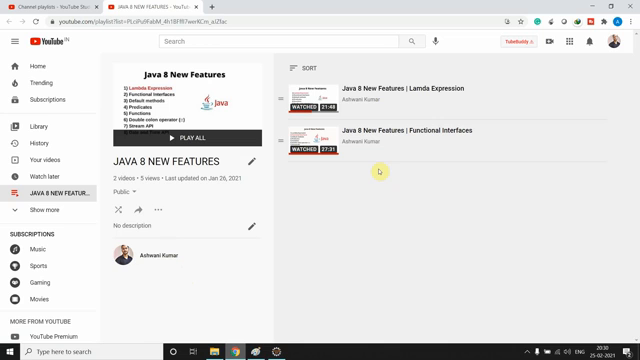
{"action": "mouse_move", "coordinate": [312, 306]}
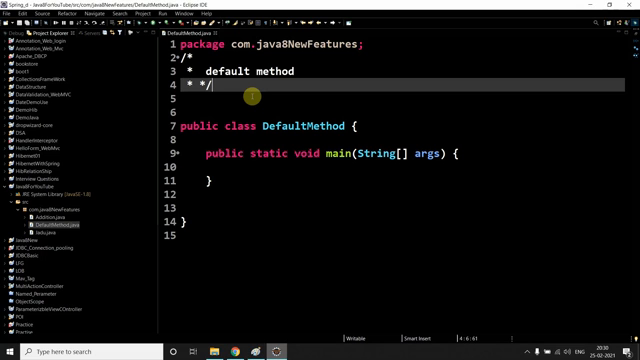
{"action": "mouse_move", "coordinate": [292, 108]}
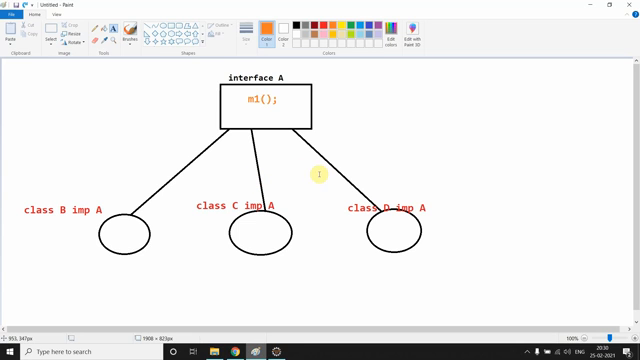
{"action": "mouse_move", "coordinate": [296, 72]}
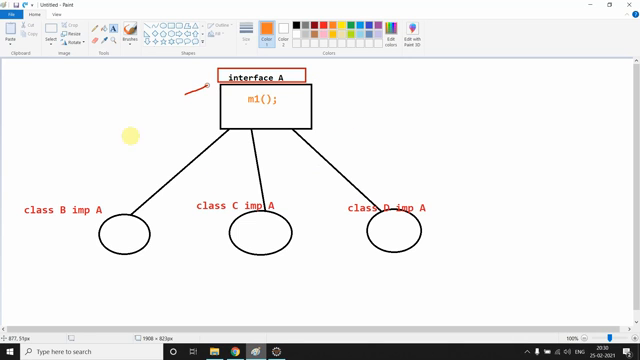
Draw red marks underlining interface A with arrows toward its implementing classes.
{"action": "left_click_drag", "start_coordinate": [200, 96], "coordinate": [70, 190]}
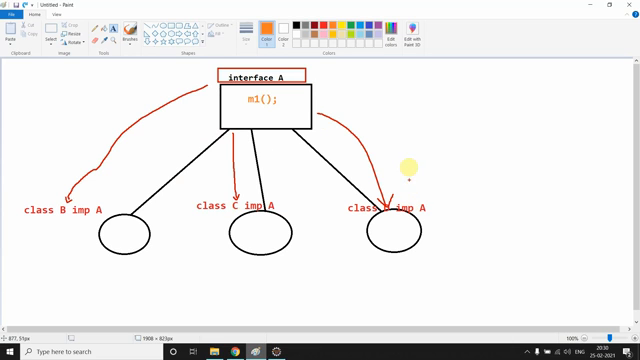
{"action": "mouse_move", "coordinate": [352, 92]}
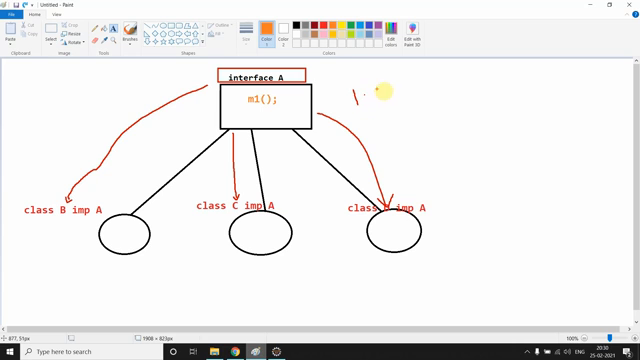
{"action": "left_click_drag", "start_coordinate": [380, 96], "coordinate": [390, 100]}
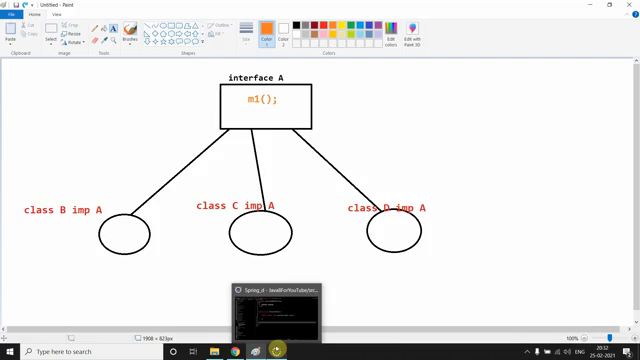
Declare interface I above the class with a default void m1() method.
{"action": "left_click", "coordinate": [296, 310]}
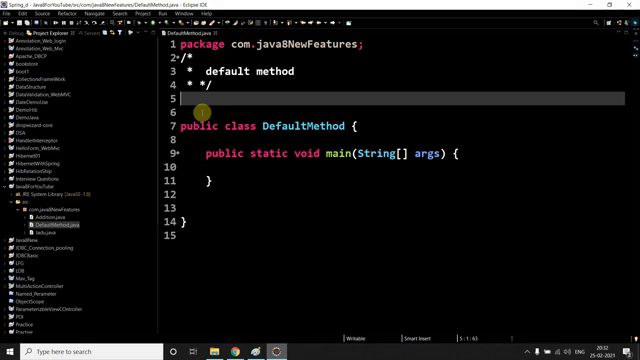
{"action": "type", "text": "inter"}
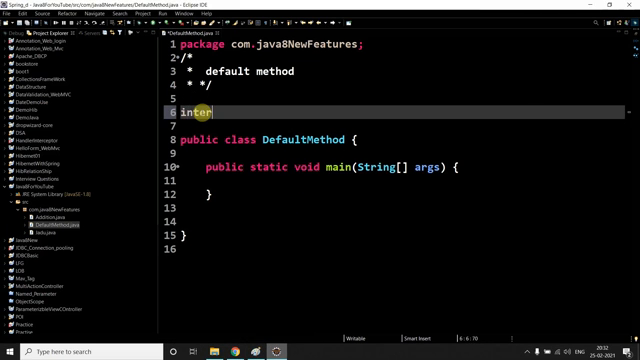
{"action": "type", "text": "face I"}
{"action": "type", "text": "{"}
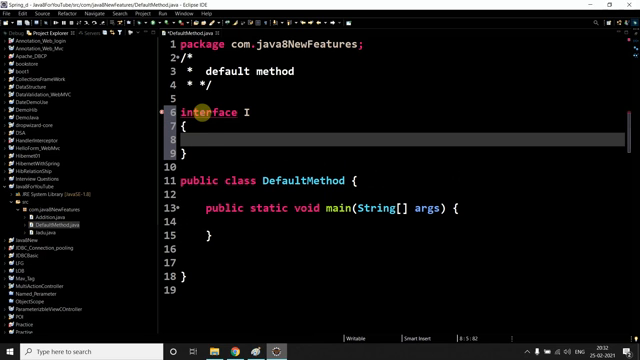
{"action": "type", "text": "defau"}
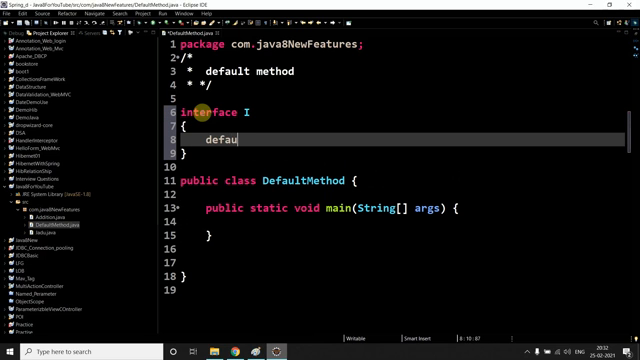
{"action": "type", "text": "lt"}
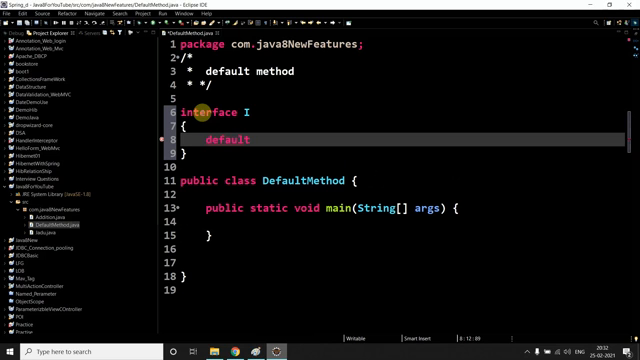
{"action": "type", "text": "void m"}
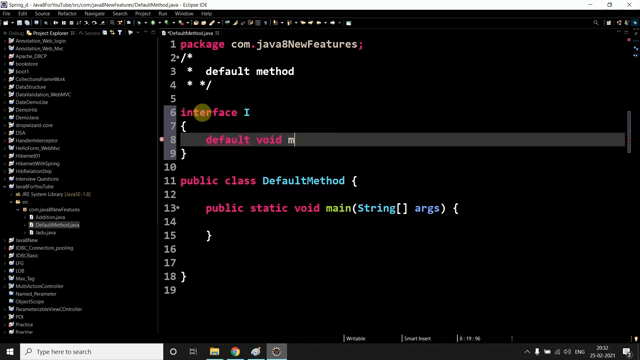
{"action": "type", "text": "1()"}
{"action": "type", "text": "{"}
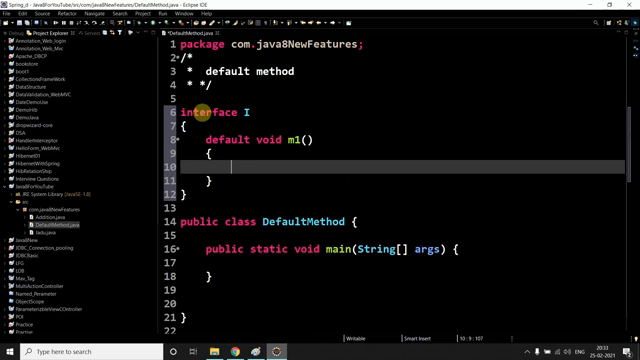
Give m1() a body of System.out.println("Hello m1-I").
{"action": "type", "text": "System.out.println();"}
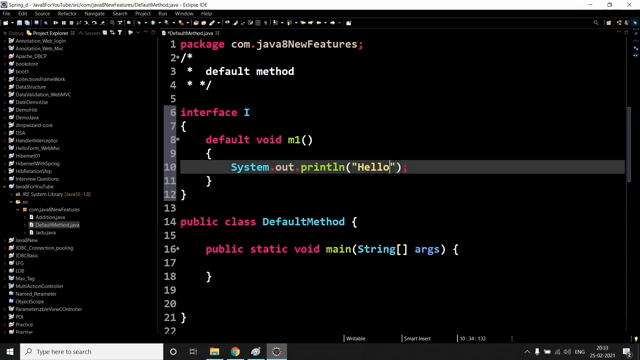
{"action": "type", "text": "m1"}
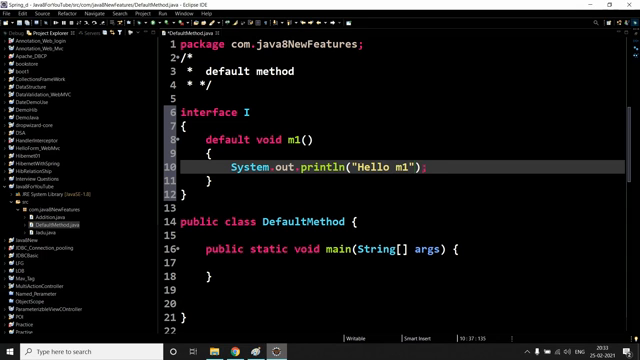
{"action": "type", "text": "-"}
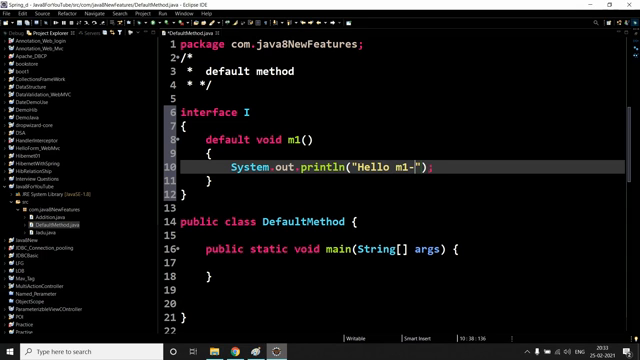
{"action": "type", "text": "I"}
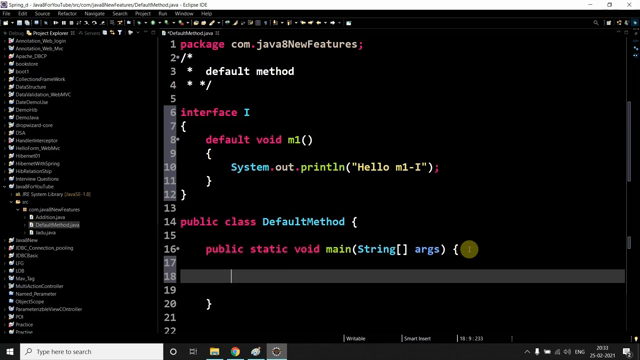
In main, write DefaultMethod d=new DefaultMethod(); and call d.m1().
{"action": "type", "text": "Defa"}
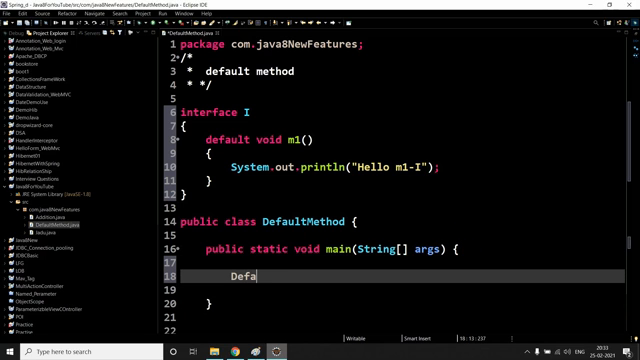
{"action": "type", "text": "ultMethod"}
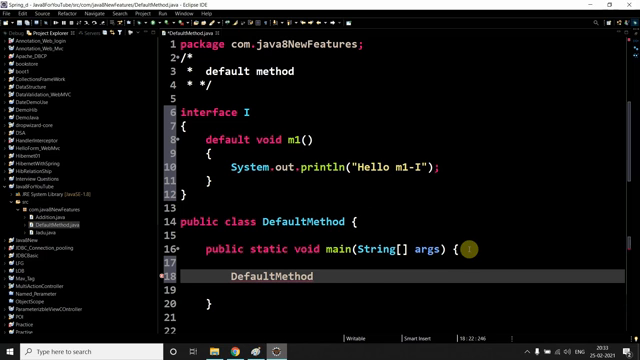
{"action": "type", "text": "d=new De"}
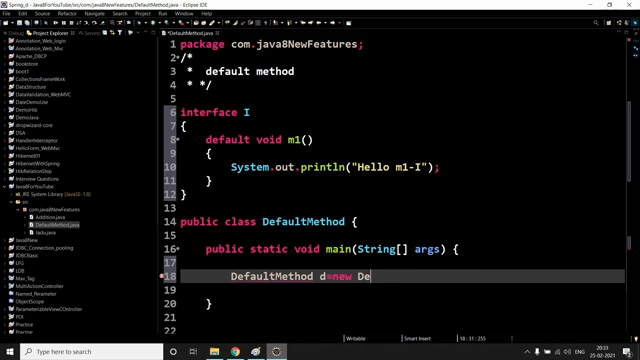
{"action": "type", "text": "faultMethod();"}
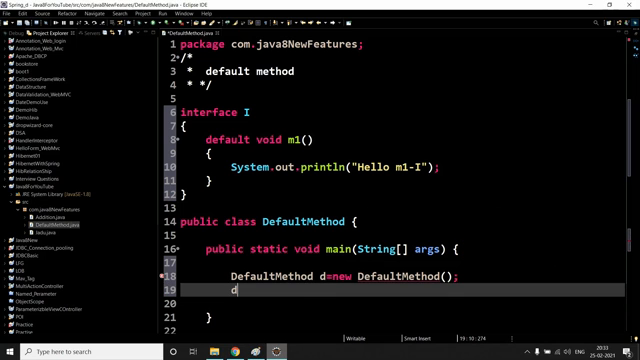
Make DefaultMethod implement I and run it, printing Hello m1-I in the console.
{"action": "key", "text": "BackSpace"}
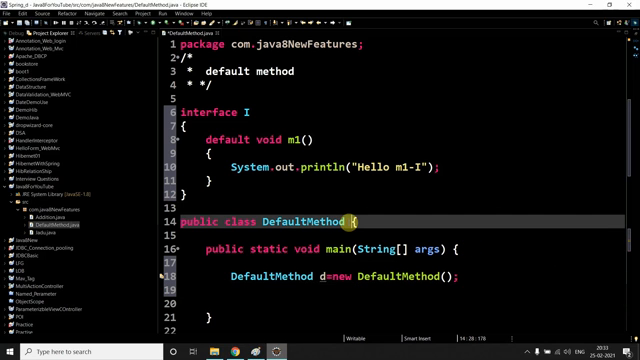
{"action": "type", "text": "implements I"}
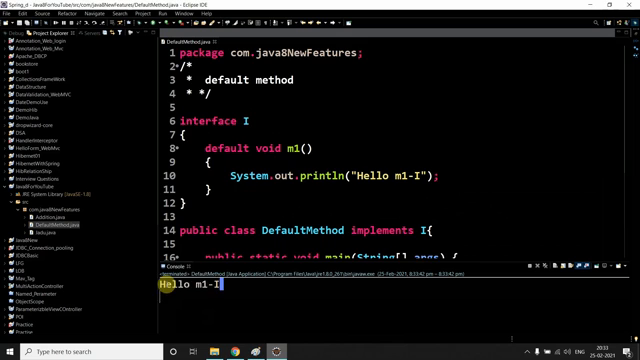
{"action": "scroll", "scroll_direction": "down", "scroll_amount": 3}
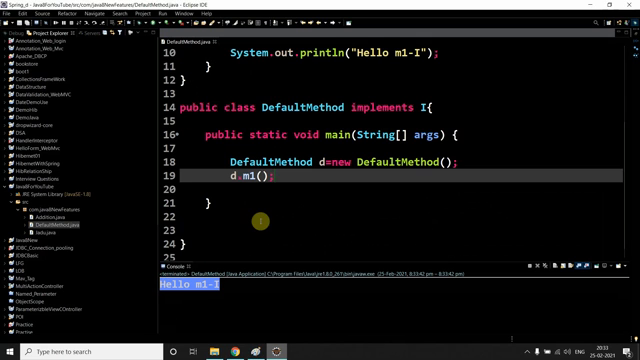
{"action": "scroll", "scroll_direction": "up", "scroll_amount": 3}
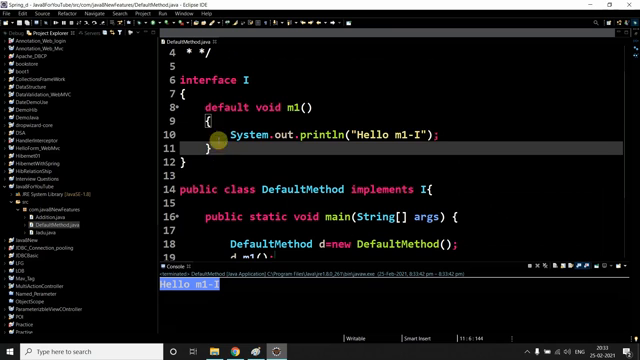
{"action": "scroll", "scroll_direction": "down", "scroll_amount": 3}
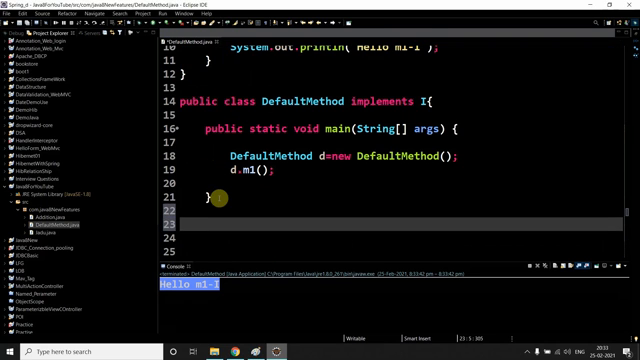
{"action": "scroll", "scroll_direction": "up", "scroll_amount": 3}
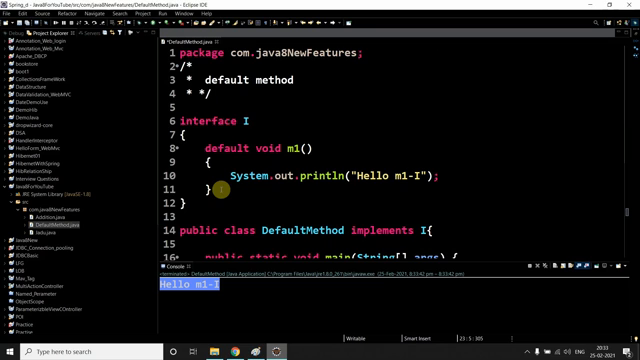
{"action": "scroll", "scroll_direction": "down", "scroll_amount": 3}
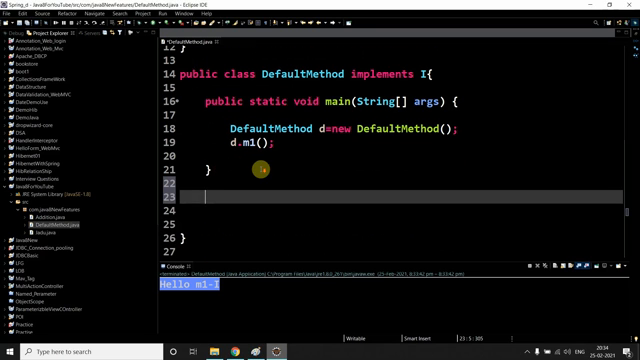
Add public void m1() to DefaultMethod printing Hello m1-D and run to see it override the default.
{"action": "type", "text": "default void m1()"}
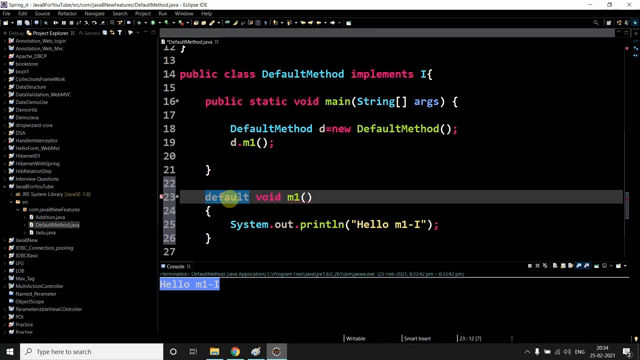
{"action": "type", "text": "publiv"}
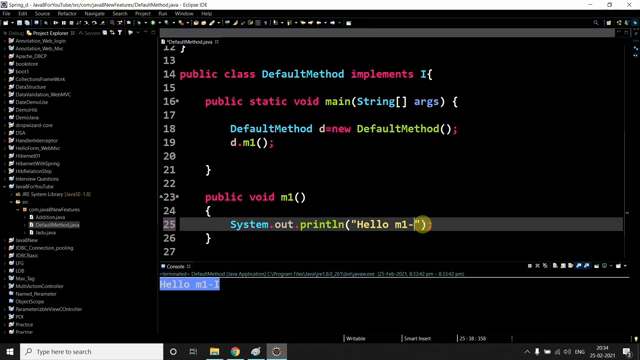
{"action": "type", "text": "D"}
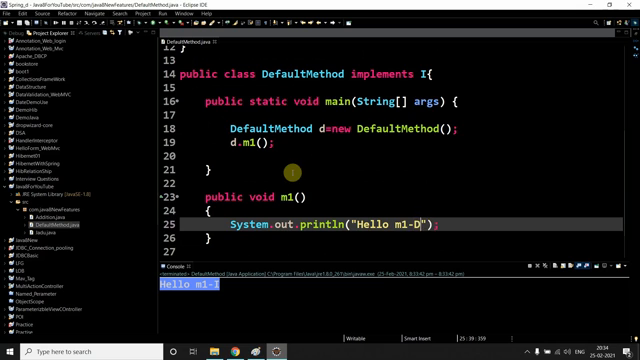
{"action": "scroll", "scroll_direction": "up", "scroll_amount": 3}
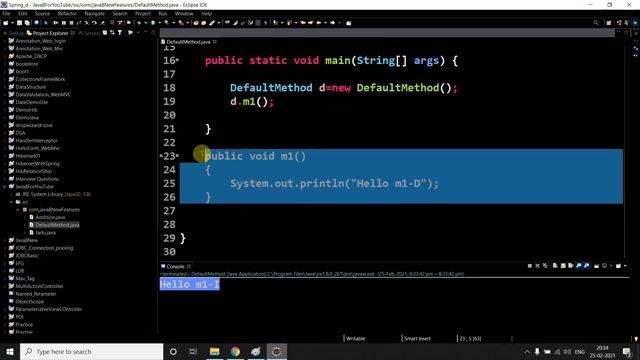
{"action": "scroll", "scroll_direction": "up", "scroll_amount": 3}
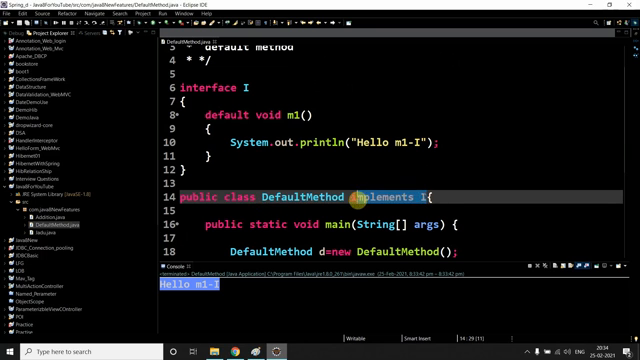
{"action": "scroll", "scroll_direction": "down", "scroll_amount": 3}
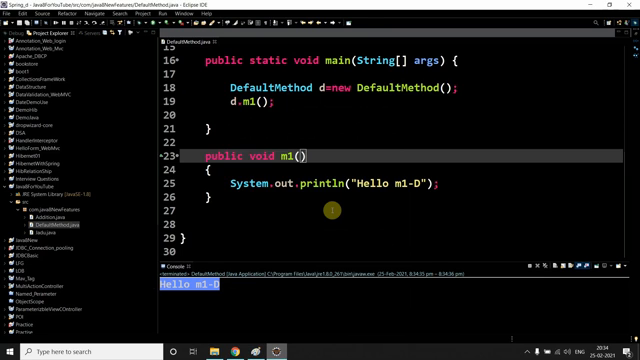
{"action": "scroll", "scroll_direction": "up", "scroll_amount": 3}
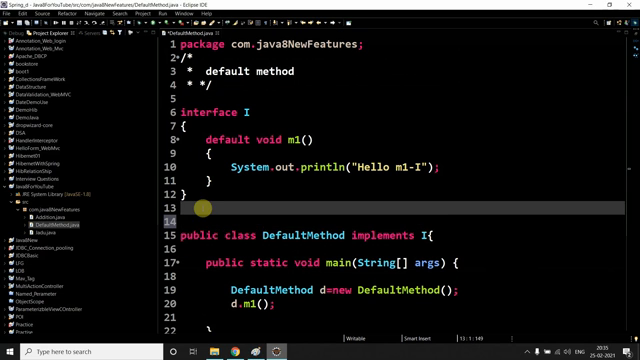
Duplicate interface I as interface J with default m1() printing Hello m1-J.
{"action": "type", "text": "interface I"}
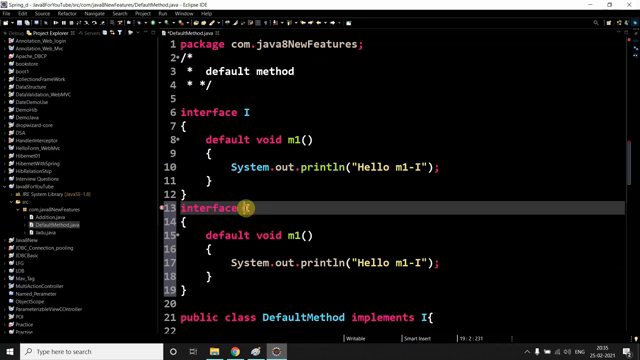
{"action": "type", "text": "J"}
{"action": "left_click", "coordinate": [402, 262]}
{"action": "type", "text": "J"}
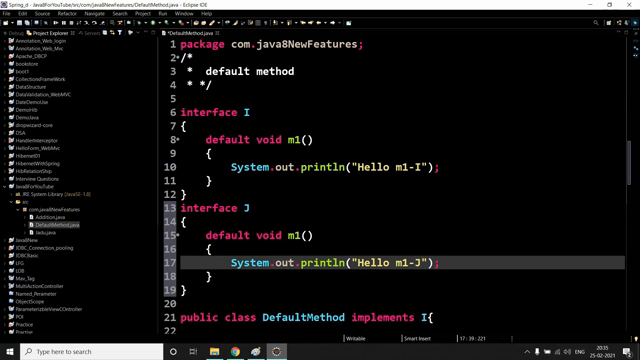
{"action": "scroll", "scroll_direction": "down", "scroll_amount": 3}
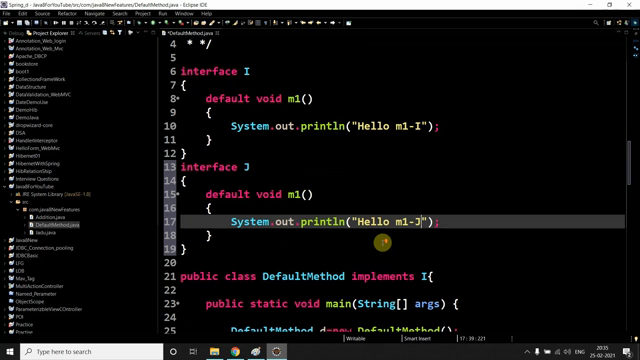
{"action": "mouse_move", "coordinate": [284, 252]}
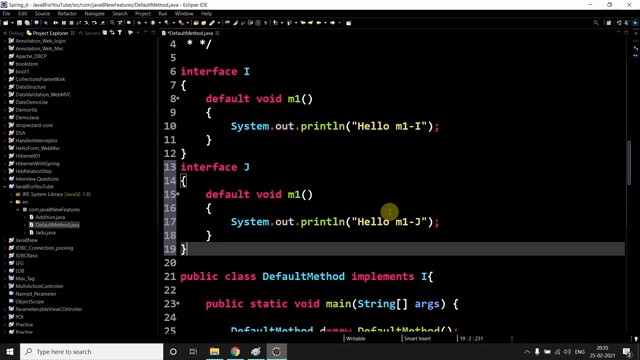
{"action": "scroll", "scroll_direction": "down", "scroll_amount": 3}
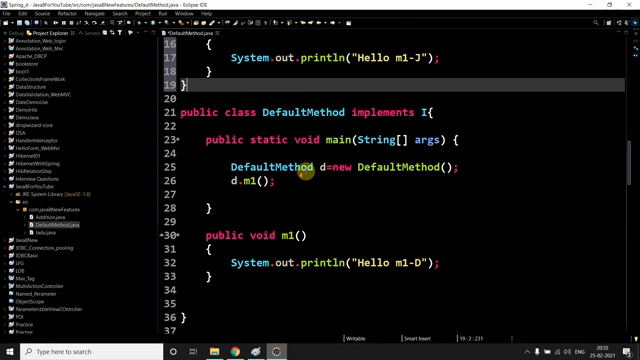
{"action": "scroll", "scroll_direction": "up", "scroll_amount": 3}
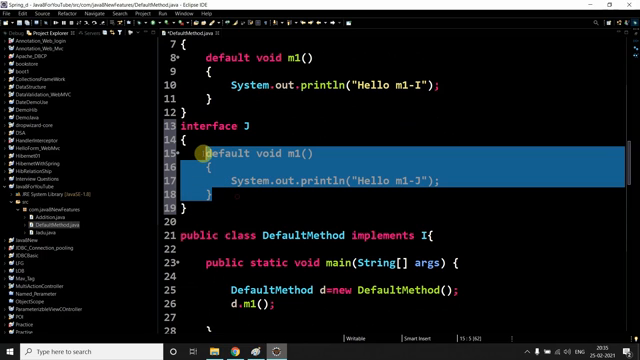
Change the class to implements I,J and remove its m1(), showing the duplicate default method error.
{"action": "left_click", "coordinate": [420, 236]}
{"action": "type", "text": " J"}
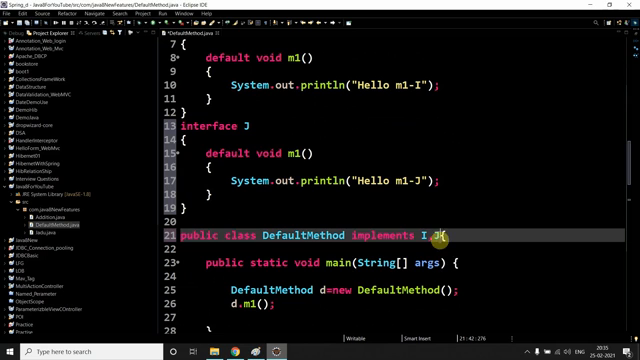
{"action": "scroll", "scroll_direction": "down", "scroll_amount": 3}
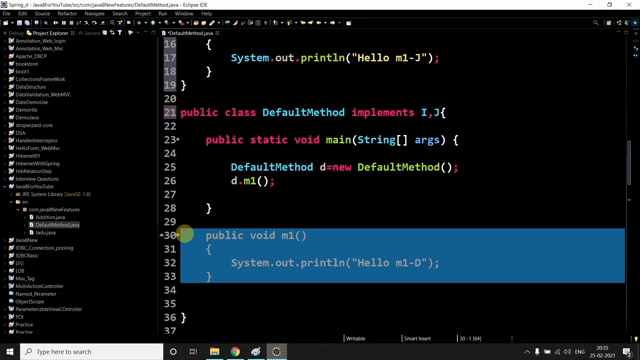
{"action": "scroll", "scroll_direction": "up", "scroll_amount": 3}
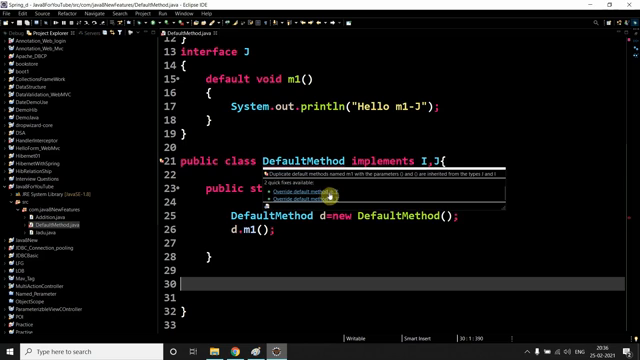
Apply the quick fix overriding m1() with I.super.m1(); and run, printing Hello m1-I.
{"action": "left_click", "coordinate": [300, 200]}
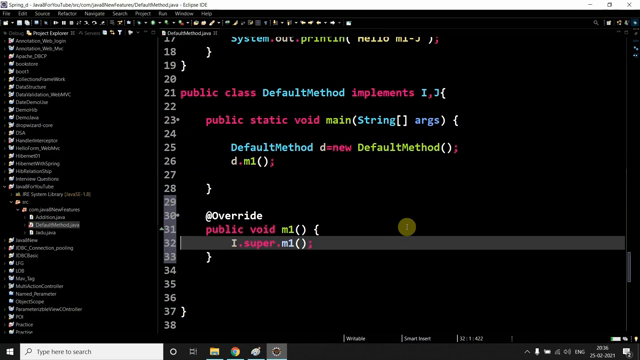
{"action": "scroll", "scroll_direction": "up", "scroll_amount": 3}
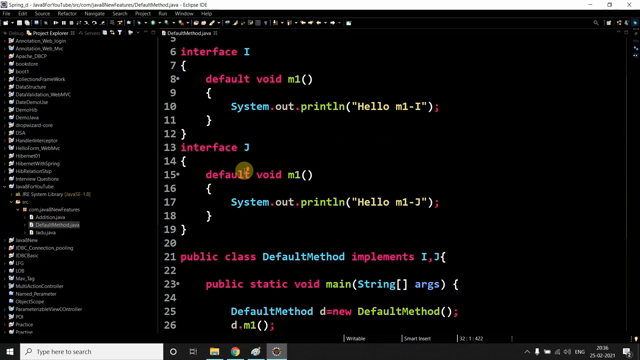
{"action": "scroll", "scroll_direction": "down", "scroll_amount": 3}
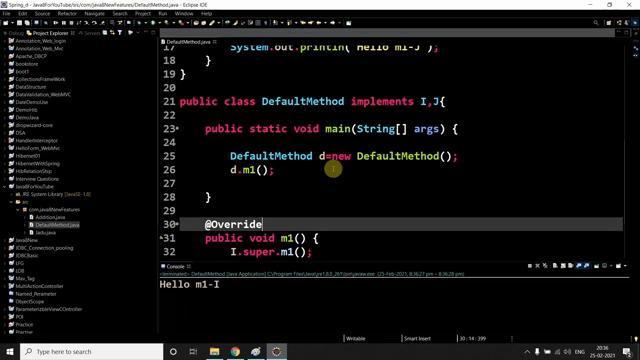
{"action": "scroll", "scroll_direction": "down", "scroll_amount": 3}
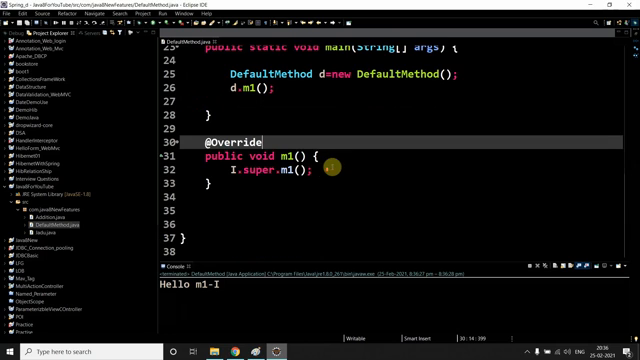
{"action": "mouse_move", "coordinate": [230, 290]}
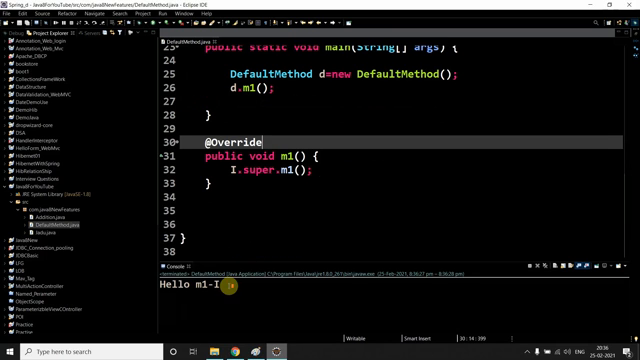